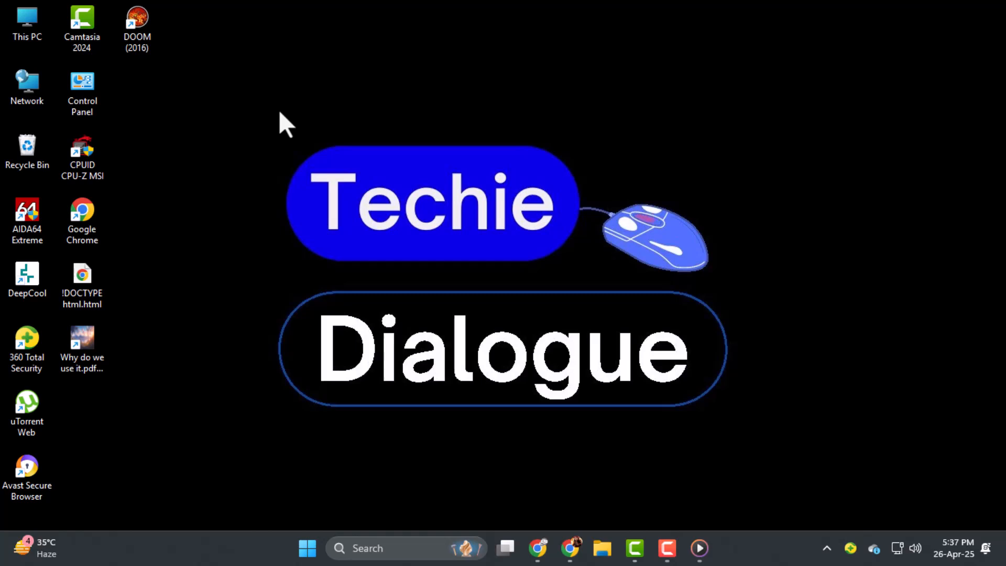
mouse_move(314, 130)
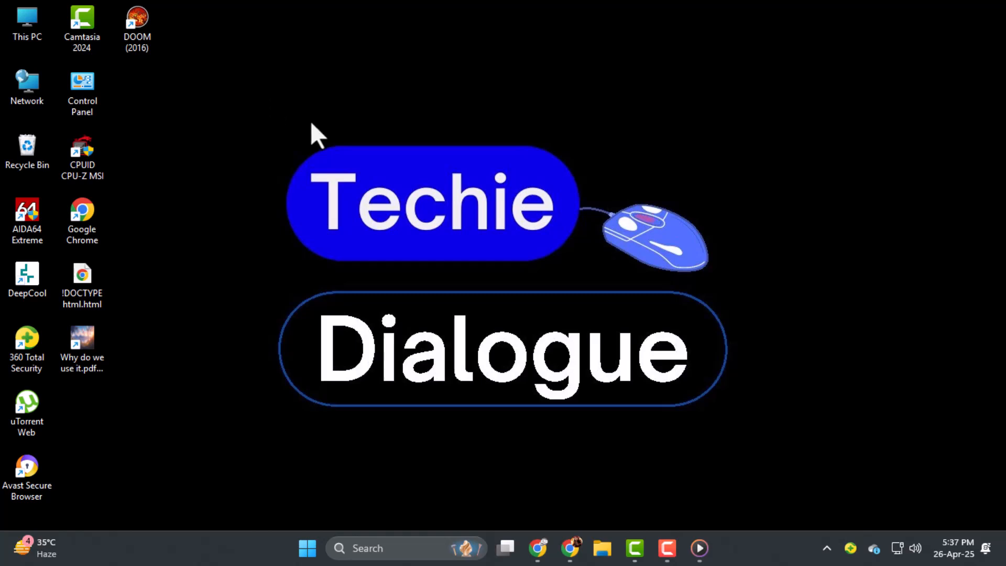
mouse_move(478, 293)
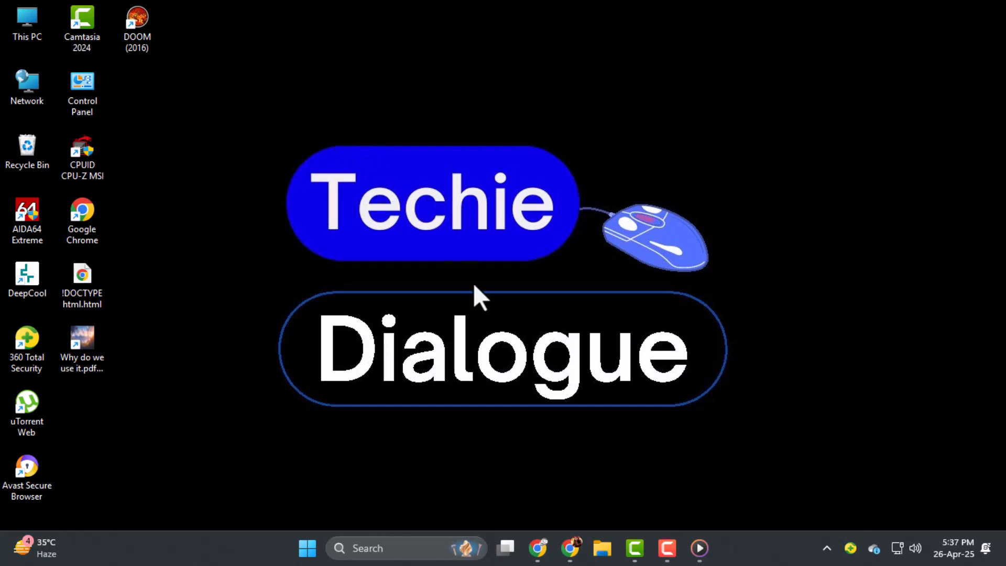
Upload the student CV resume PDF from the Downloads folder into Canva.
click(537, 564)
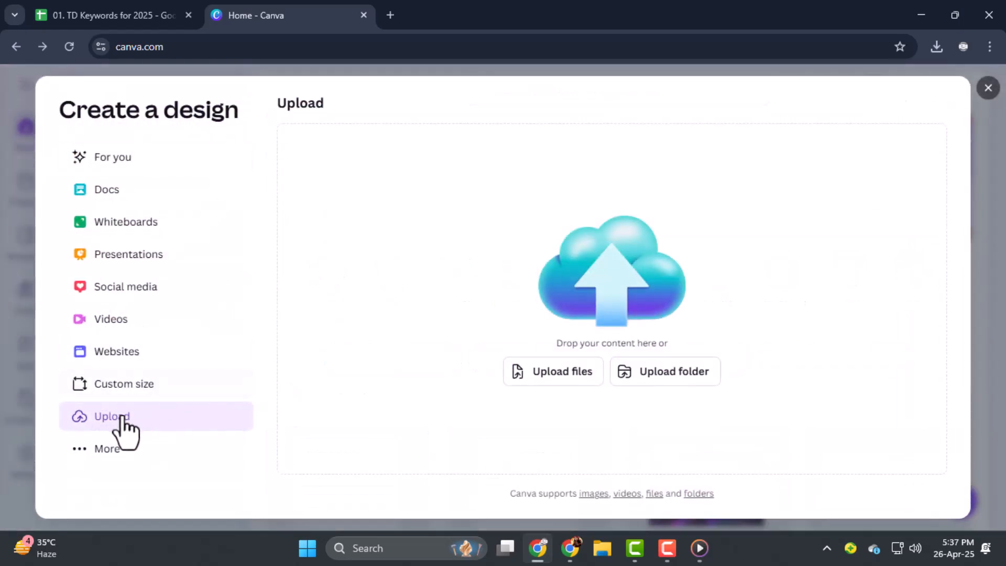
click(553, 372)
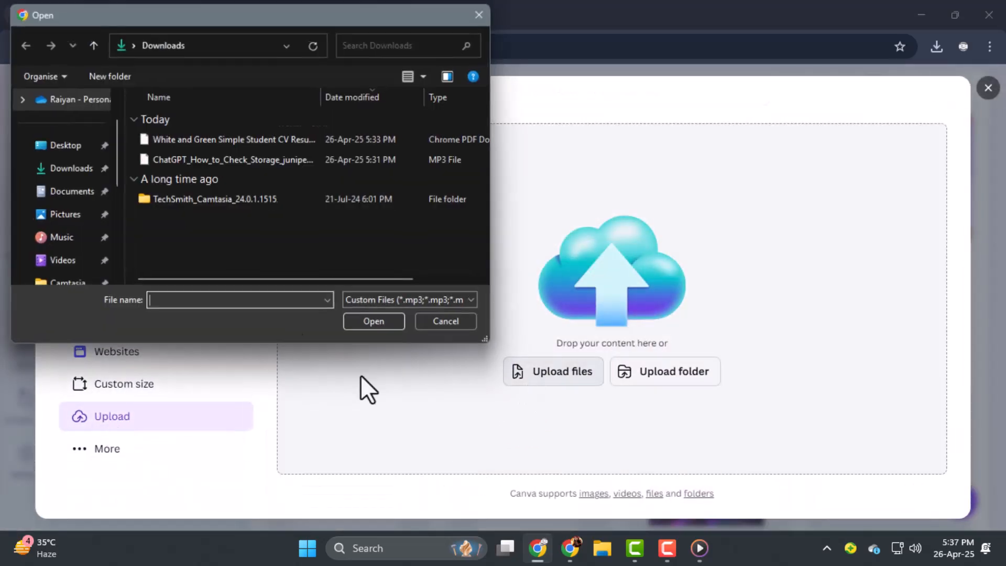
click(446, 321)
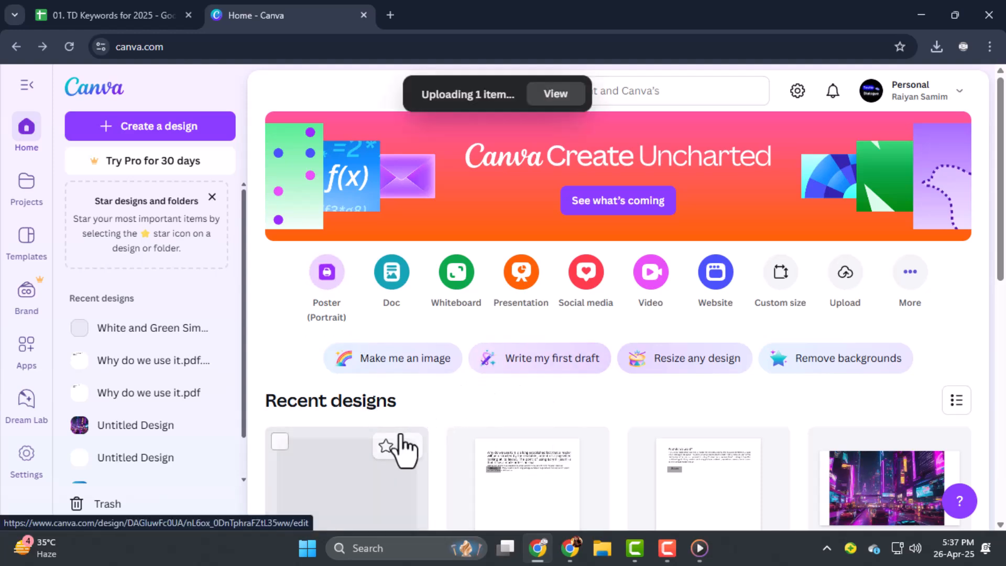
Open the resume, move the square below Contact Me, colour it grey and flatten it into a bar.
click(347, 478)
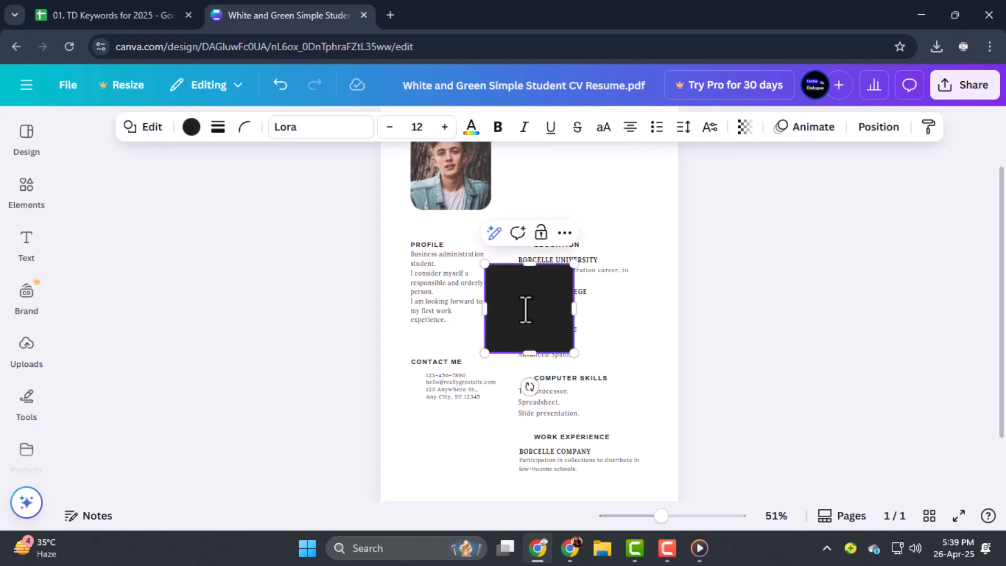
drag(526, 309, 461, 451)
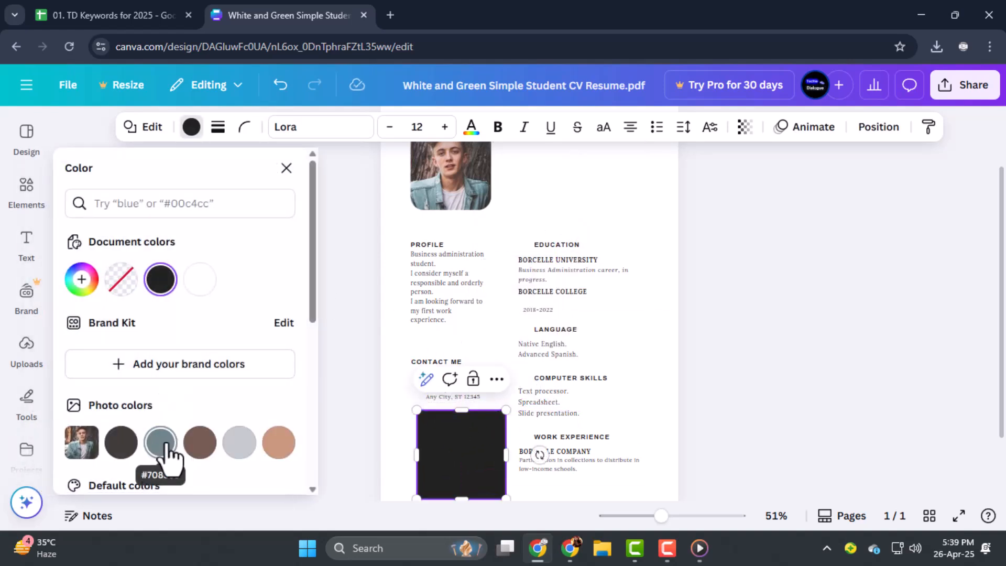
click(160, 443)
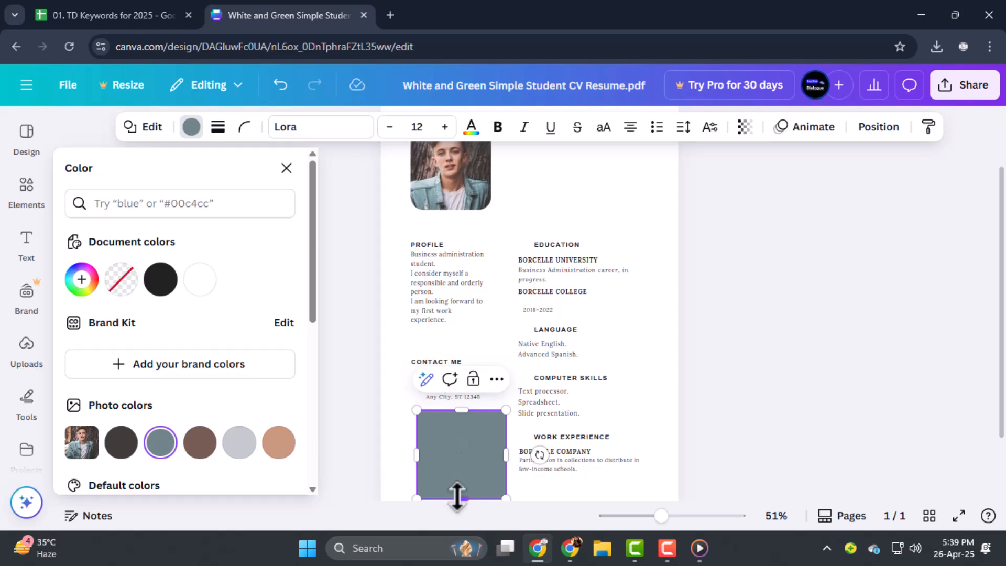
drag(457, 499, 457, 433)
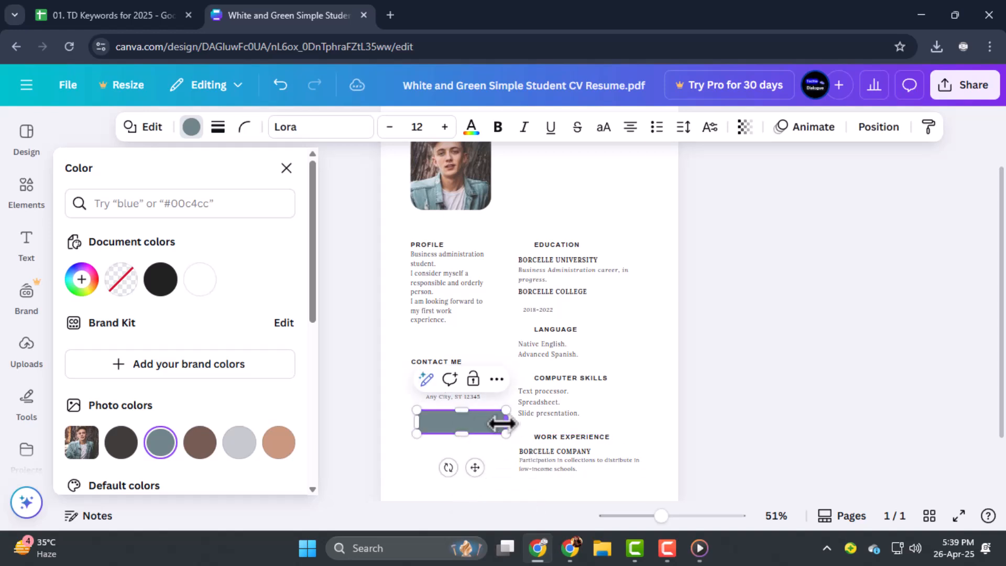
click(26, 238)
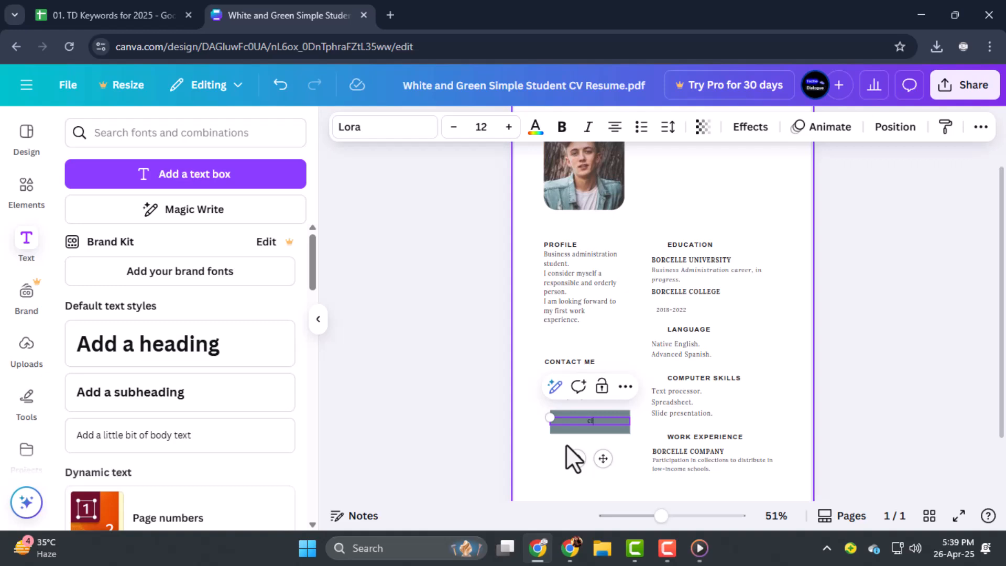
Add a 'click me' text label on the grey bar to form a button.
text(click me)
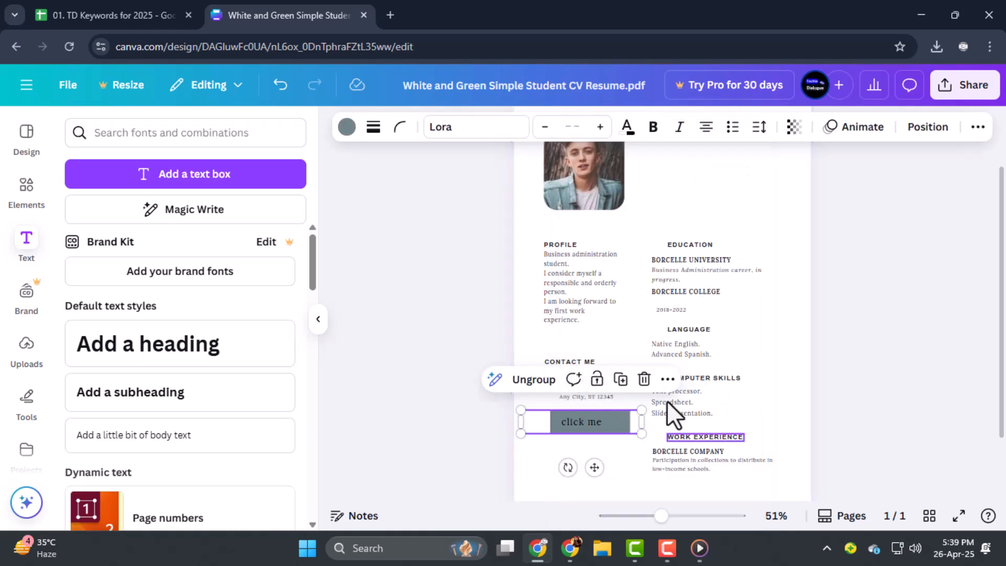
right_click(581, 422)
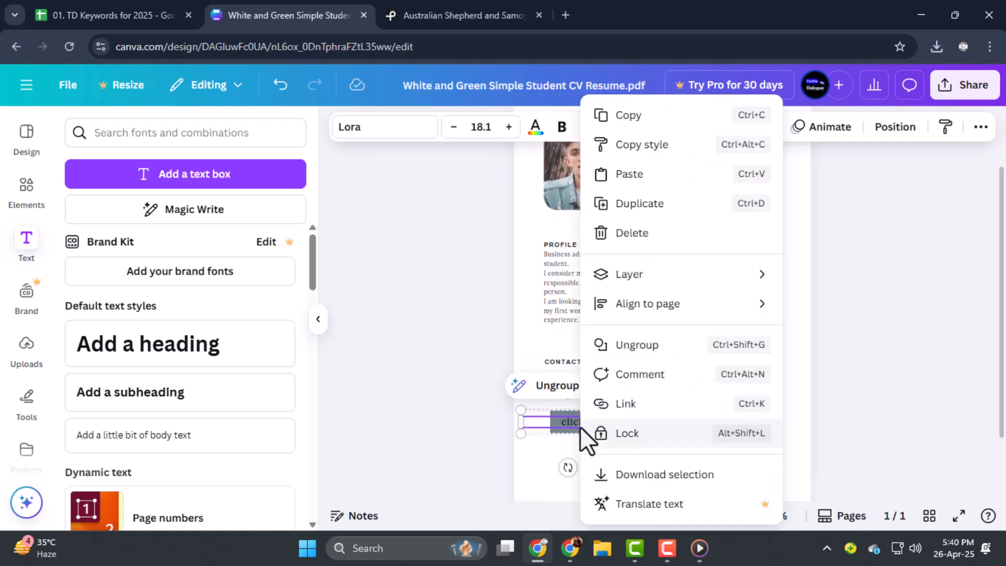
Attach the pasted Pexels photo URL as a link on the click me button.
click(625, 404)
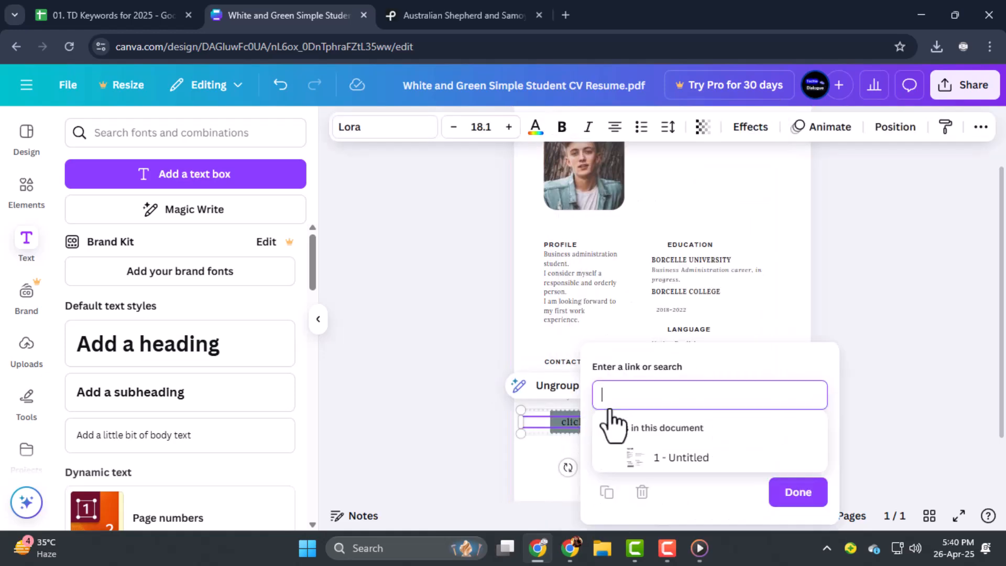
right_click(711, 395)
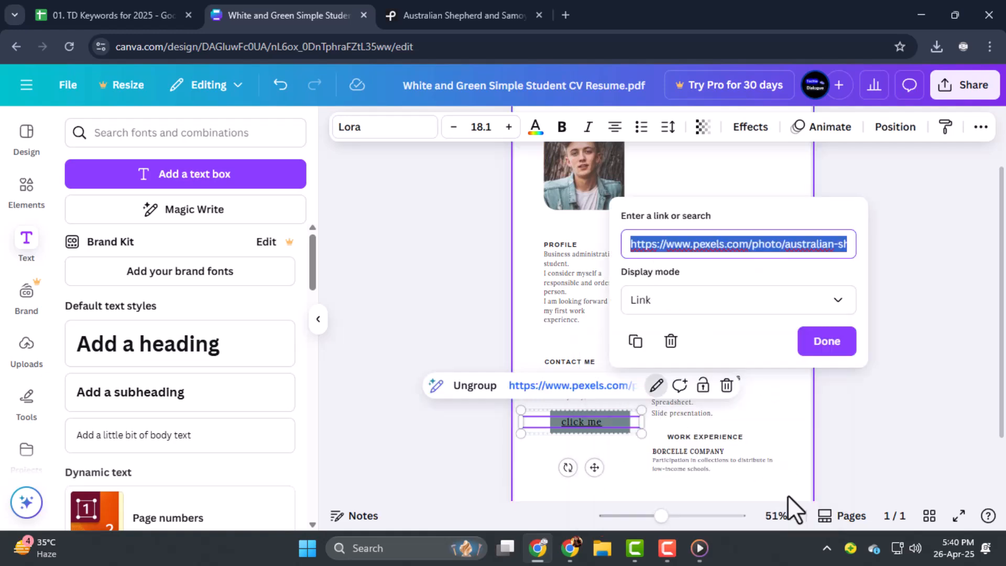
click(827, 341)
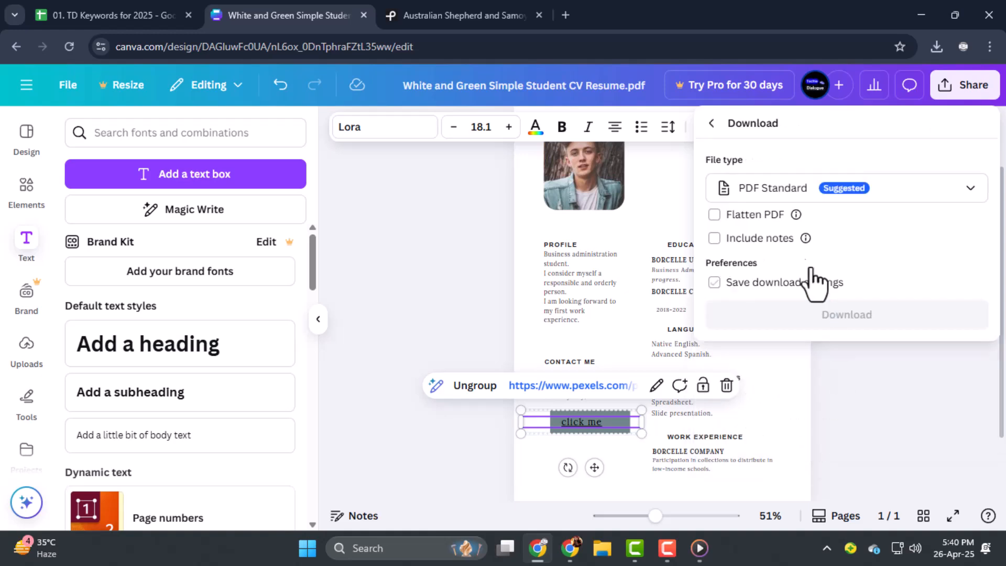
Download the edited resume as a PDF Standard file.
click(847, 187)
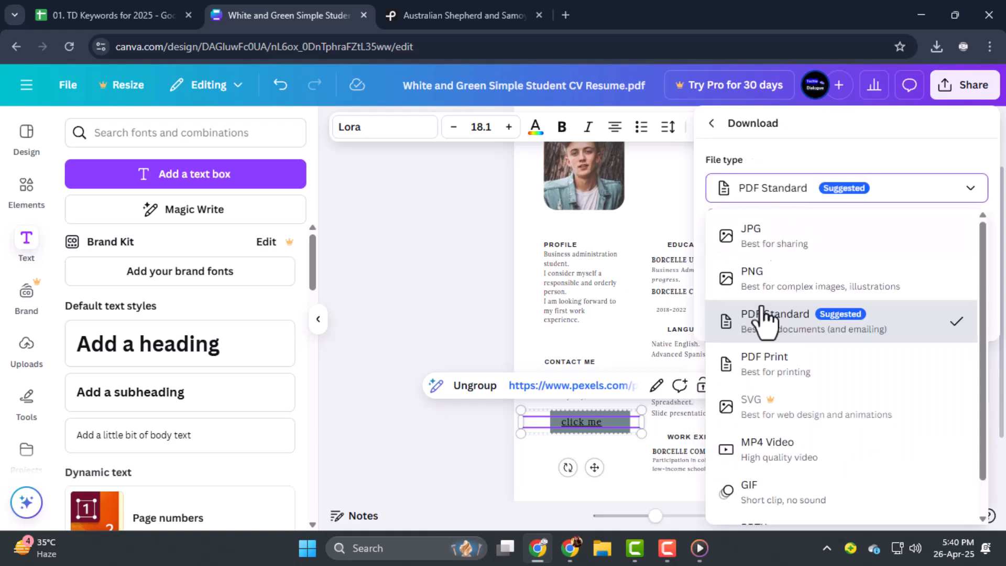
click(787, 314)
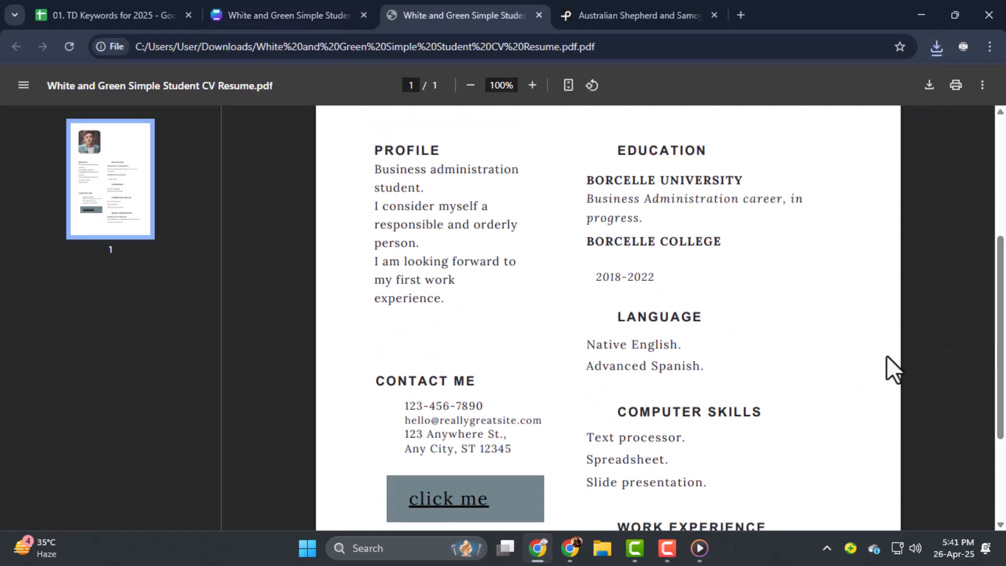
Test the click me button in Chrome's PDF viewer, opening the Pexels dog photo page.
click(449, 499)
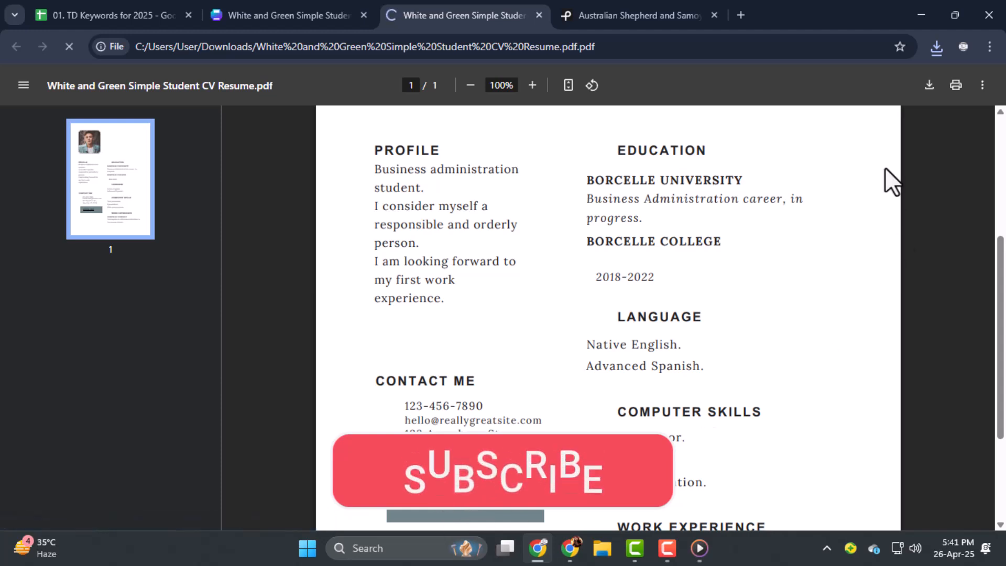
click(460, 16)
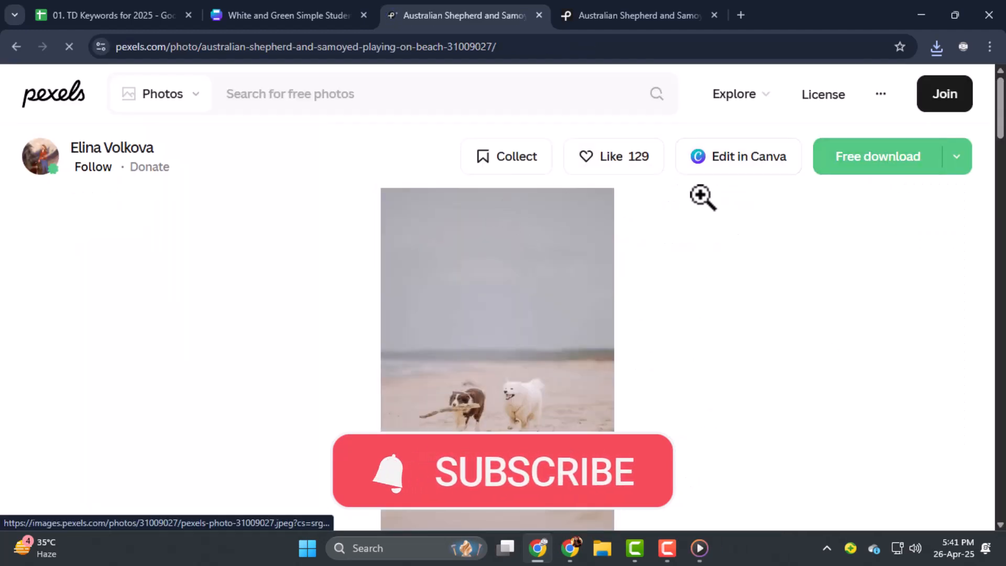